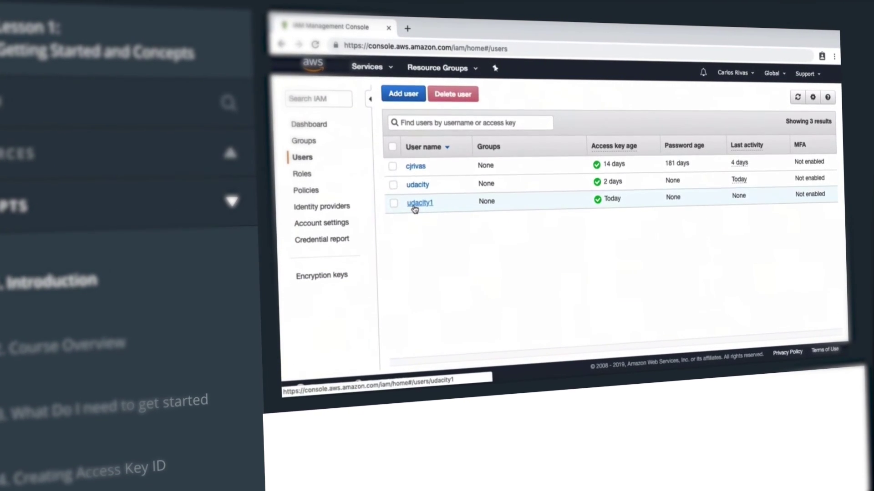
Step: Open user udacity1's summary page from the IAM Users list
left_click(419, 203)
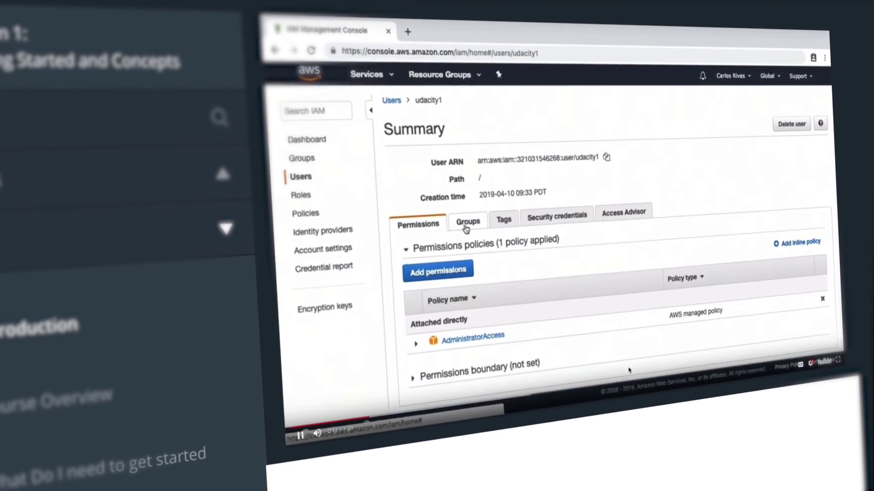